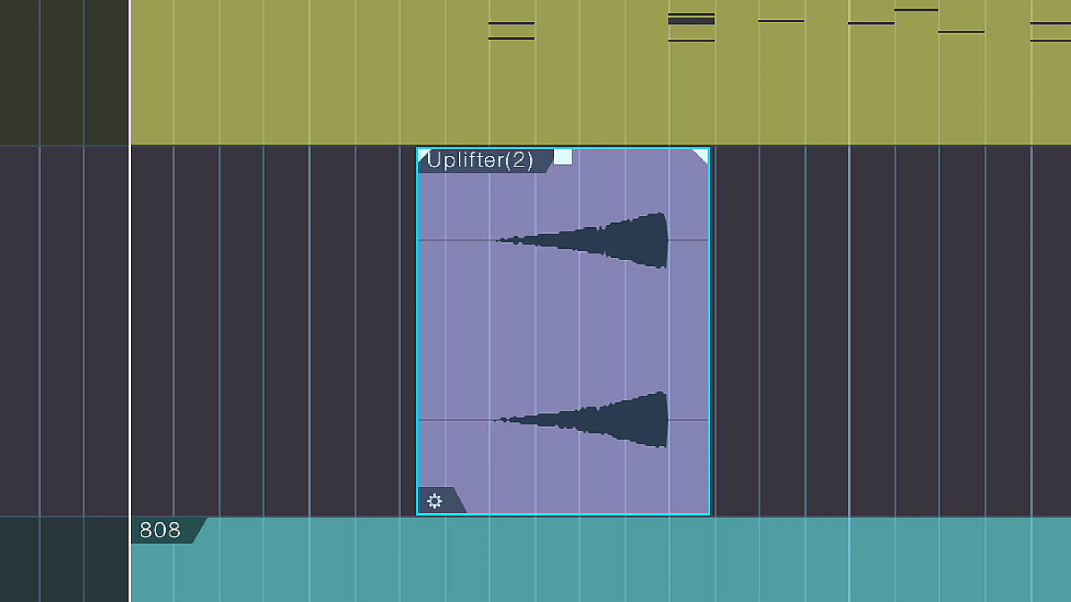
pyautogui.moveTo(797, 322)
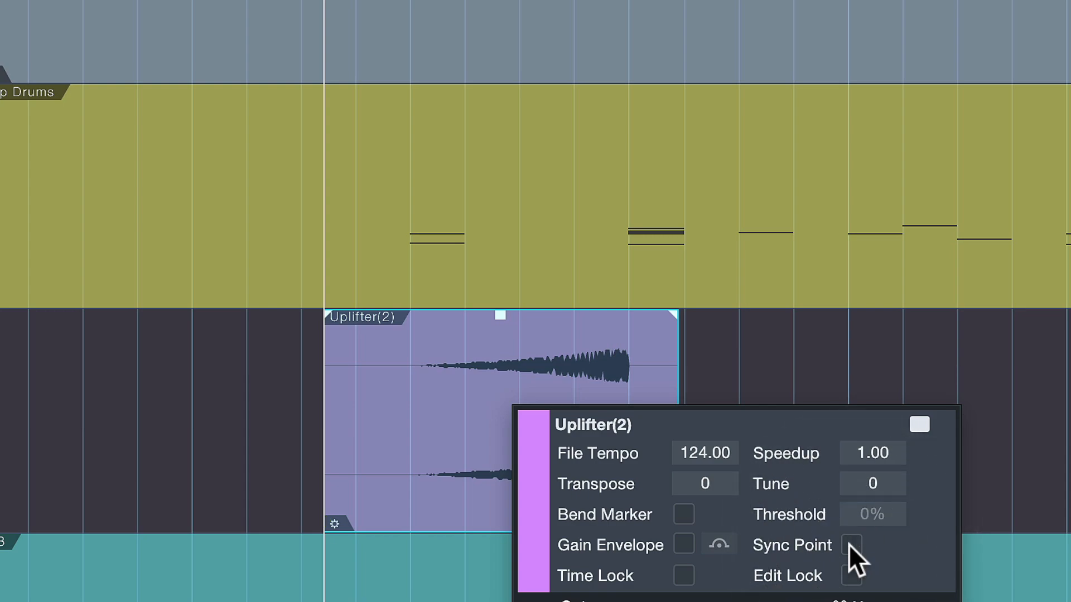
# Enable the Sync Point option in the Inspector for the Uplifter(2) event.
pyautogui.click(851, 545)
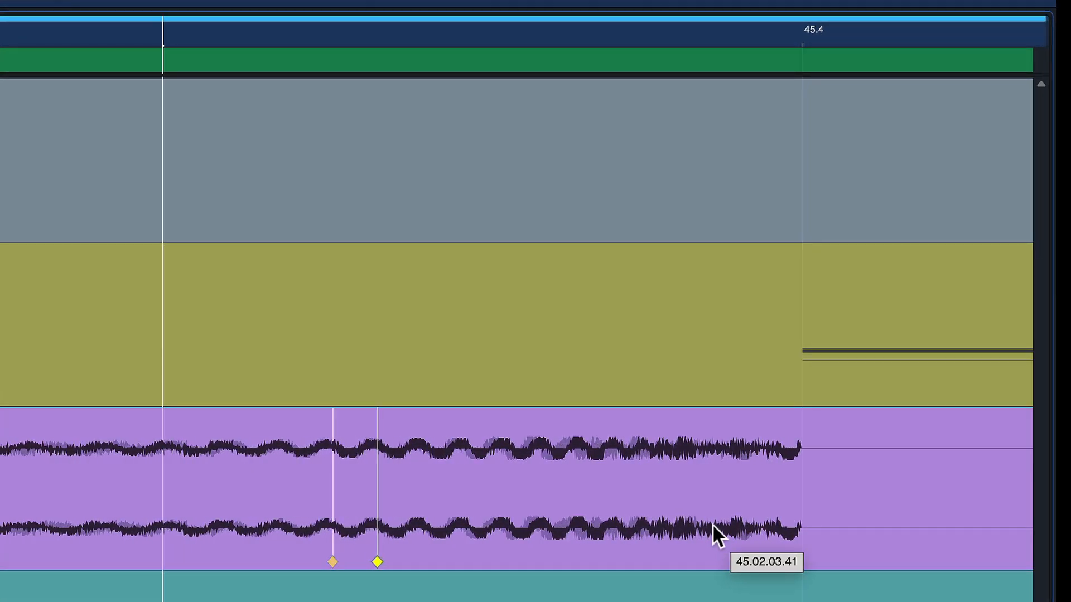
# Drag the yellow sync point marker to where the Uplifter(2) swell ends.
pyautogui.moveTo(378, 562); pyautogui.dragTo(620, 562)
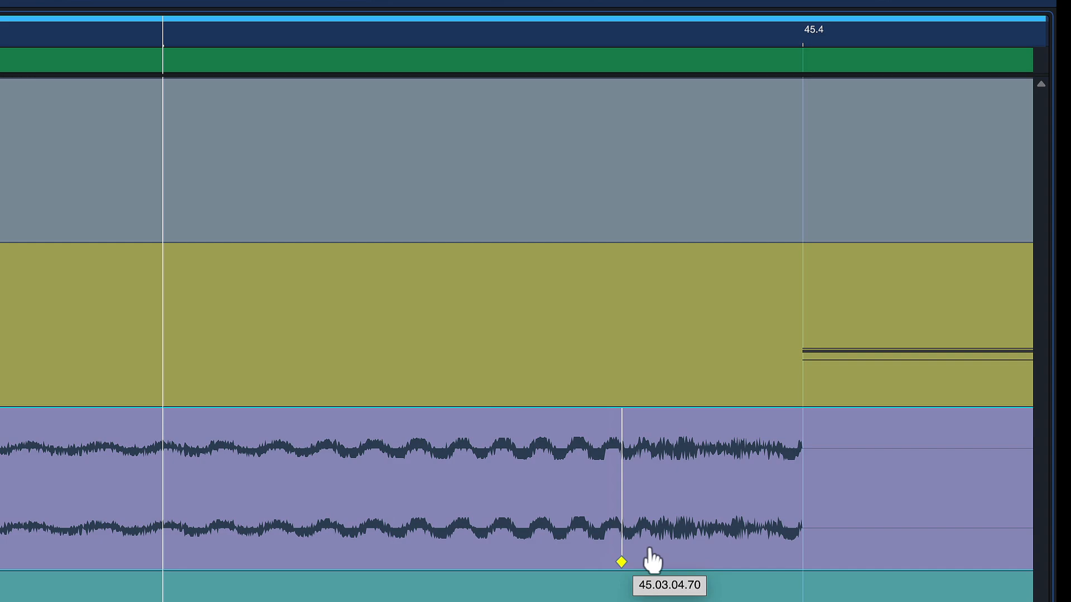
pyautogui.moveTo(622, 560); pyautogui.dragTo(806, 560)
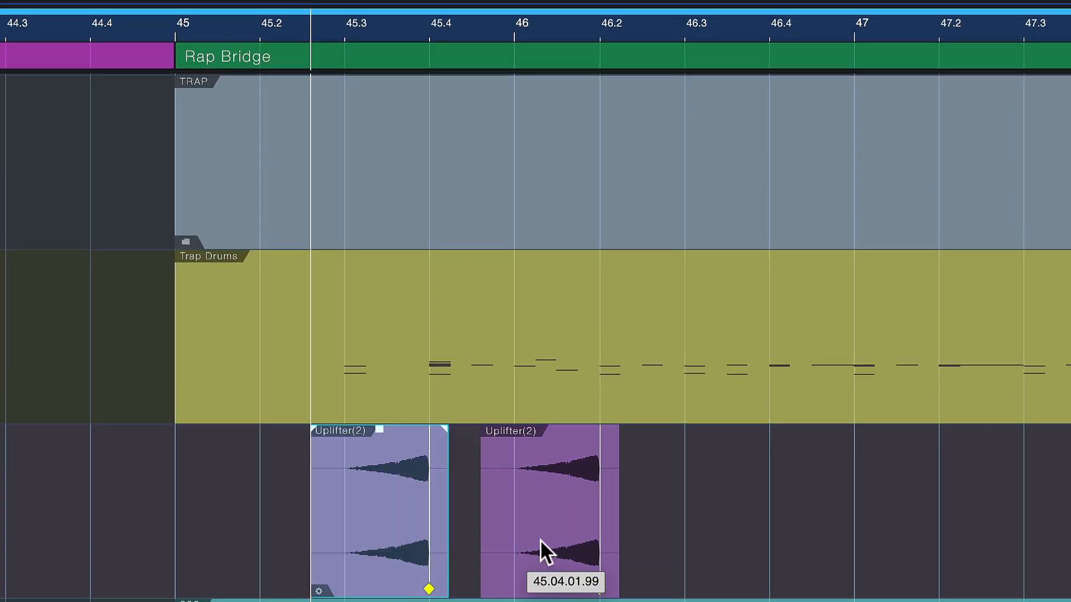
# Alt-drag an Uplifter(2) copy into bar 46, snapping its sync point near 46.4.
pyautogui.moveTo(546, 547); pyautogui.dragTo(745, 547)
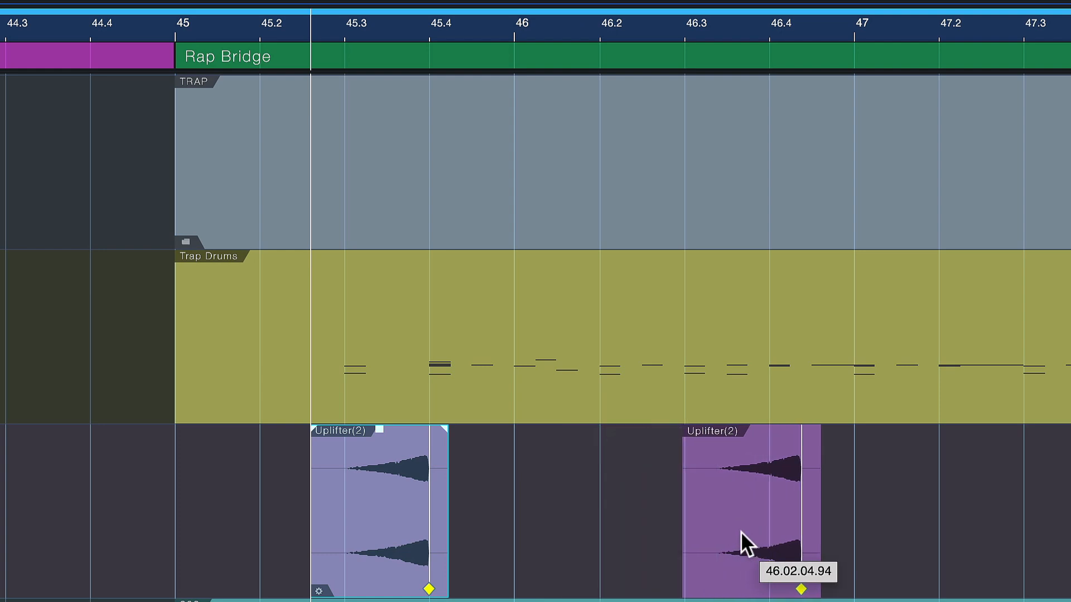